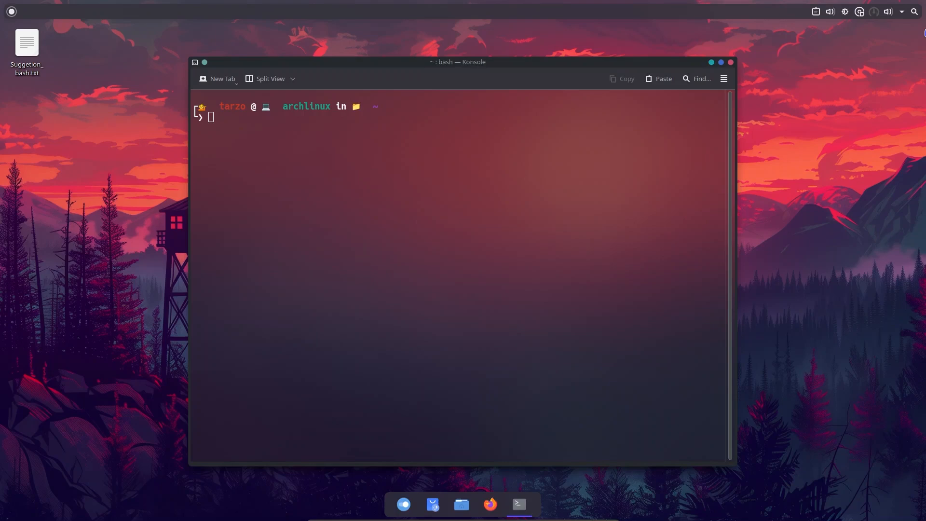
- Open Suggetion_bash.txt from the desktop in Kate to view the ble.sh setup commands
double_click(26, 49)
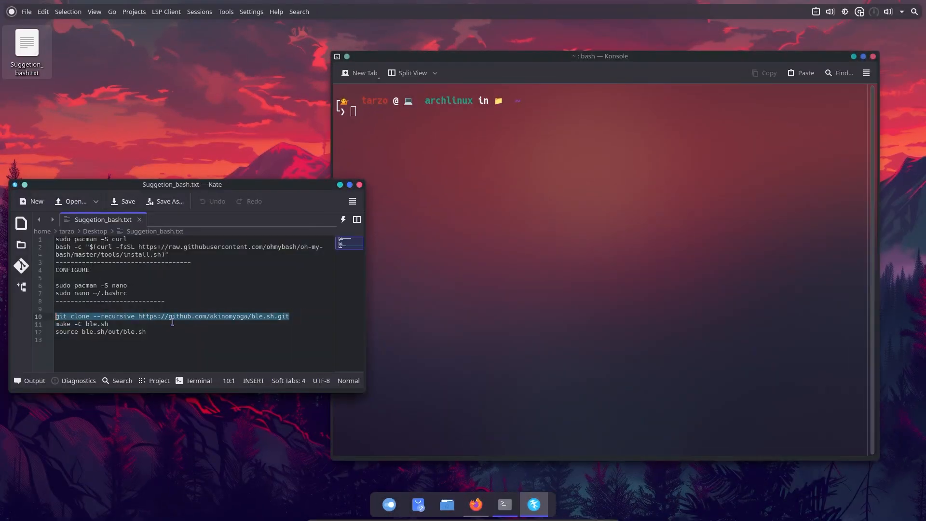
- Run the ble.sh git clone, make -C ble.sh, and source ble.sh/out/ble.sh in the terminal
click(464, 172)
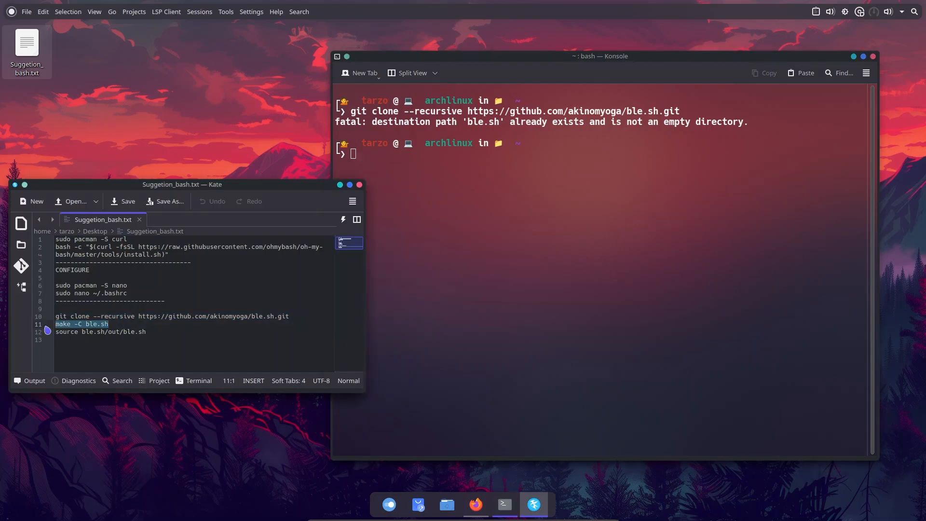
key(Return)
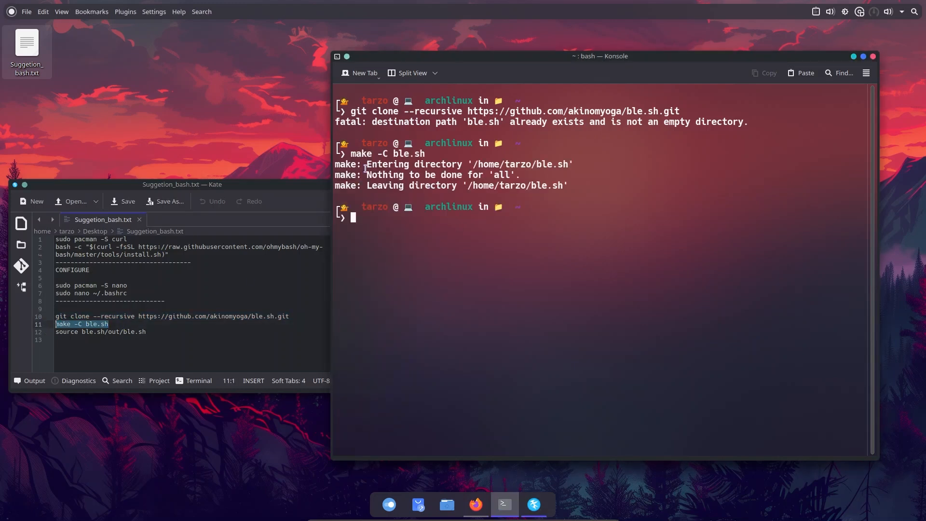
mouse_move(137, 289)
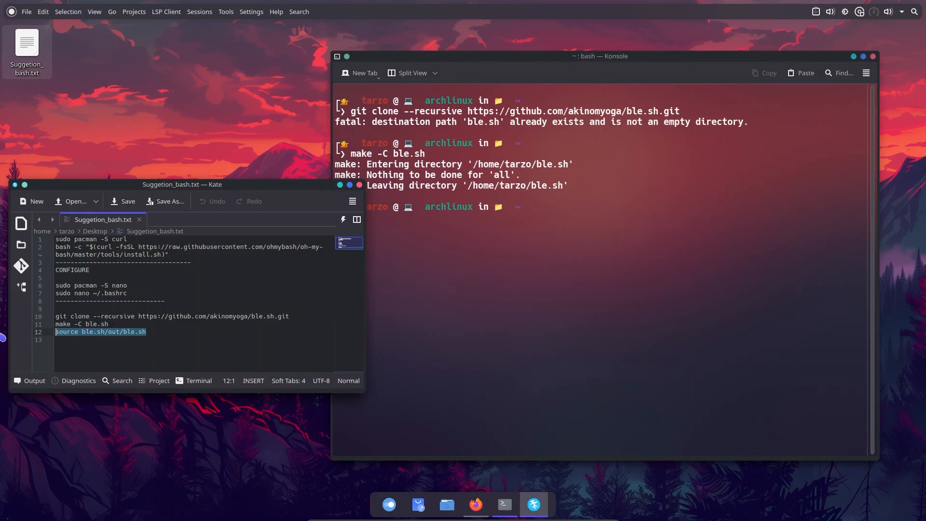
key(Return)
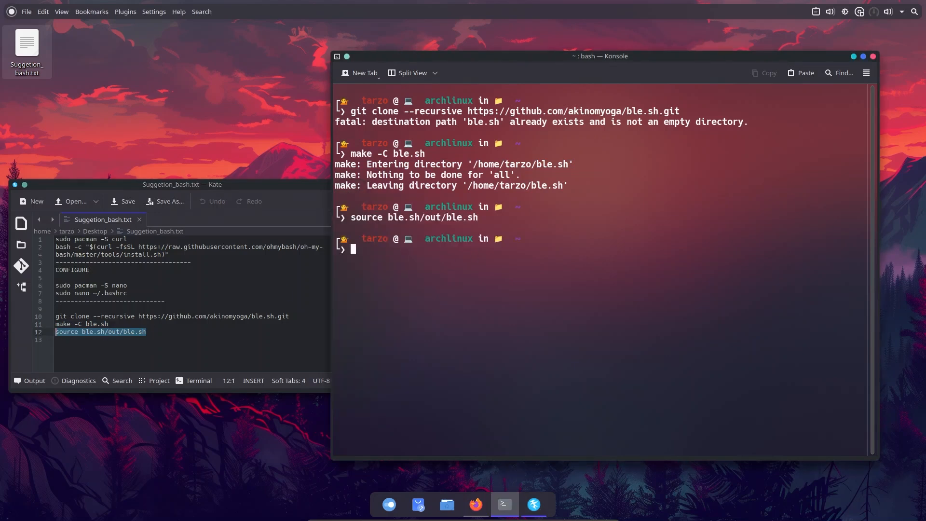
text(sudo pacman -S curl)
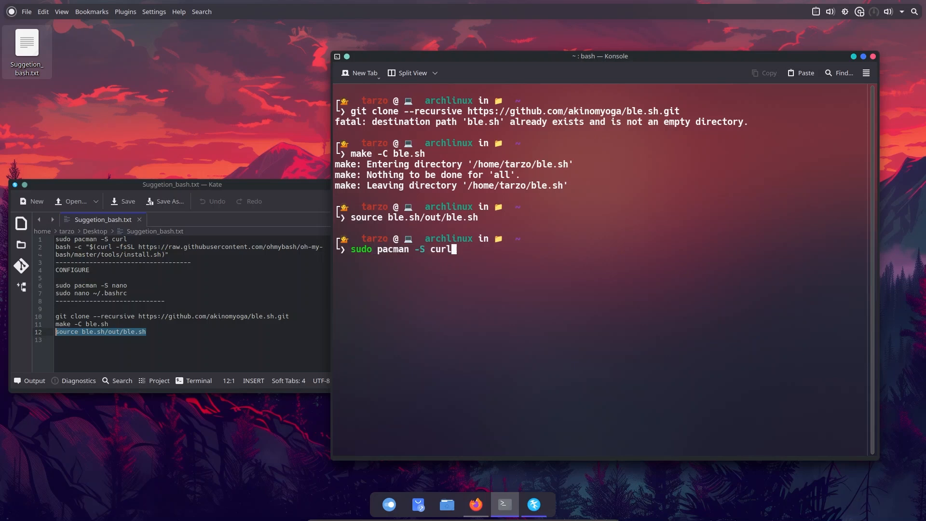
key(BackSpace)
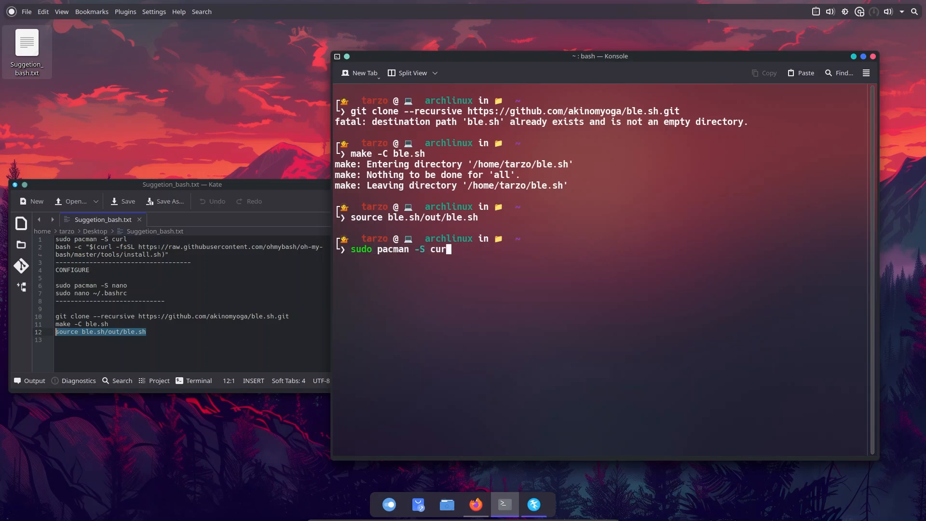
key(BackSpace)
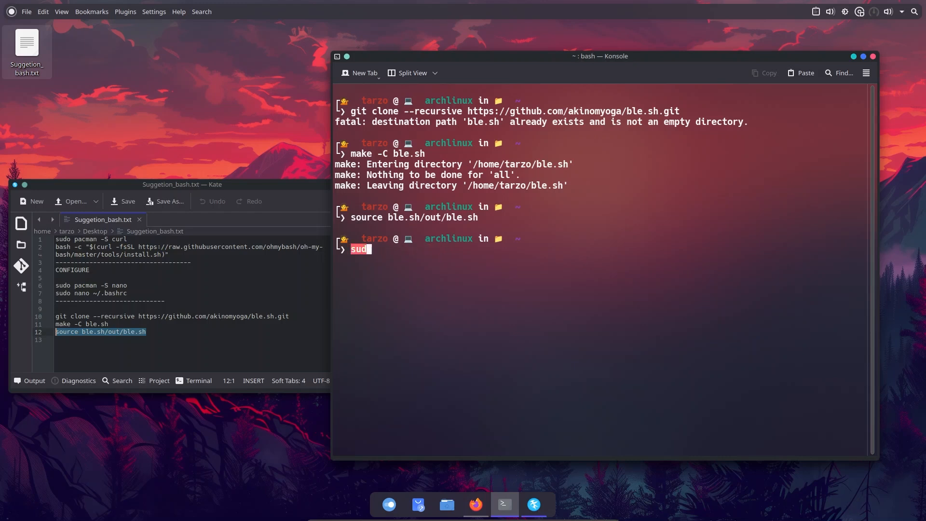
text(o pacman -S curl)
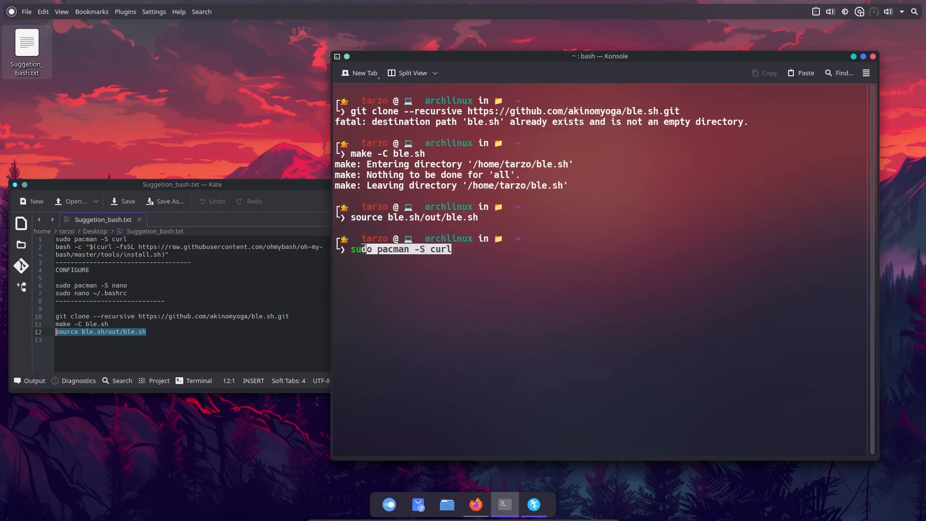
key(Tab)
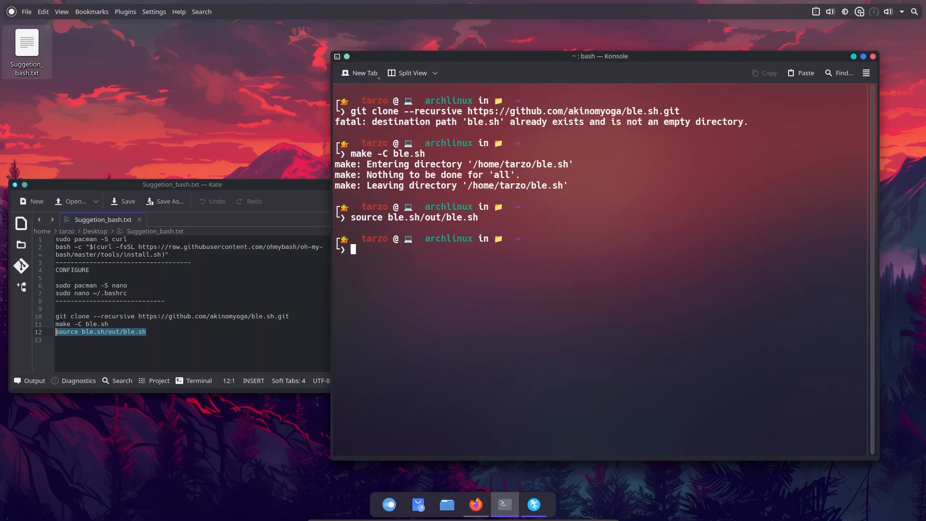
- Type make -C ble.sh and an oh-my-bash curl command to test ble.sh highlighting, unrun
text(make -C ble.sh)
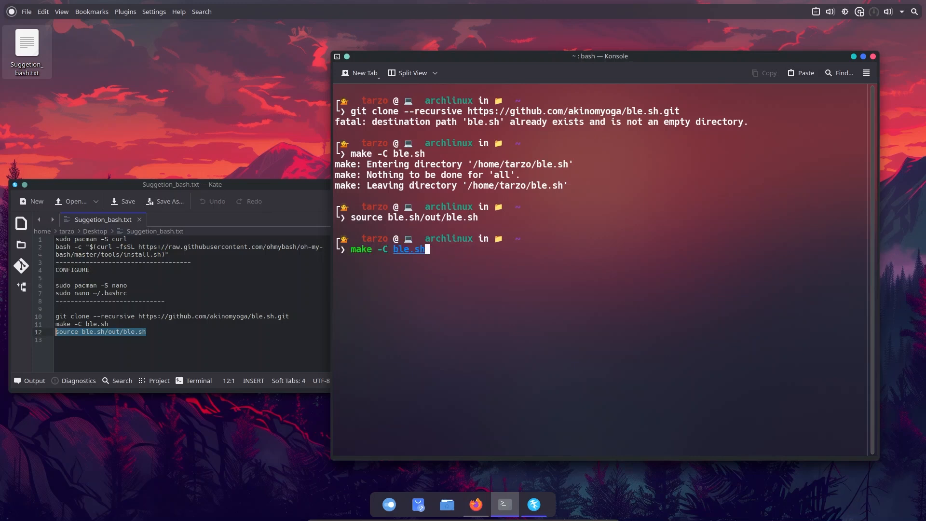
text(bash -c "$(curl -fsSL https://raw.githubusercontent.com/ohmybash/oh-my-bash/master/tools/install.sh)")
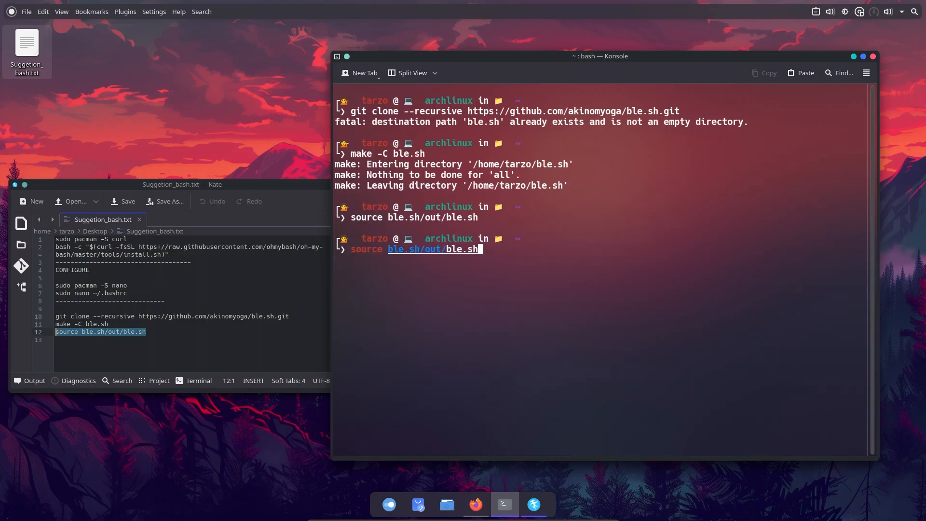
mouse_move(398, 222)
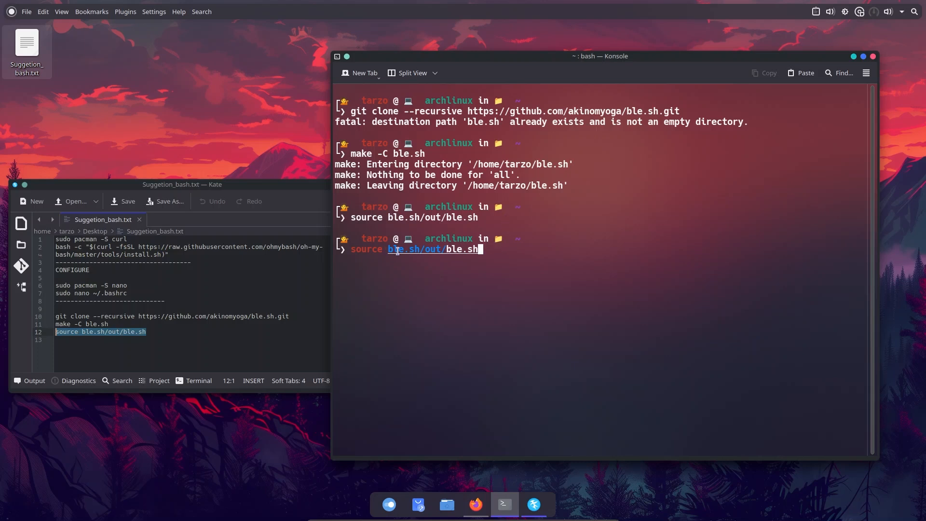
mouse_move(386, 243)
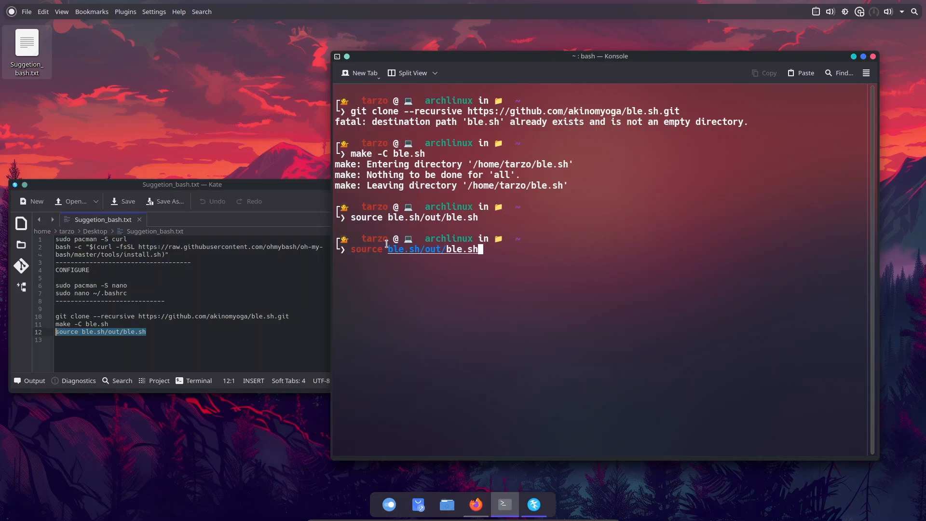
mouse_move(502, 249)
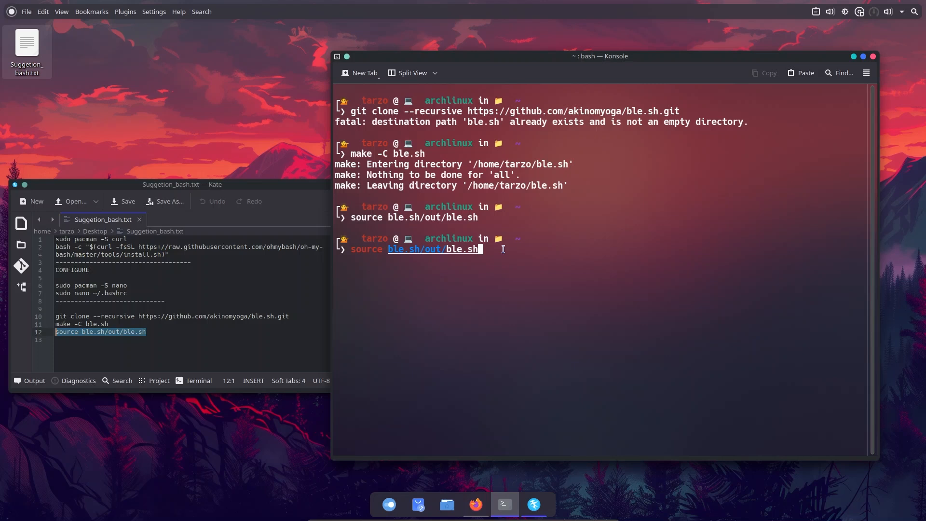
mouse_move(476, 248)
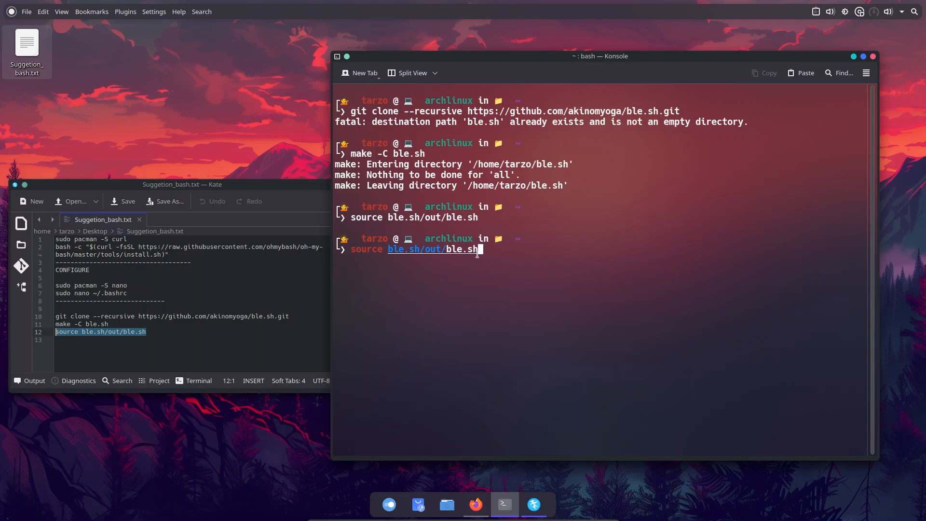
mouse_move(486, 249)
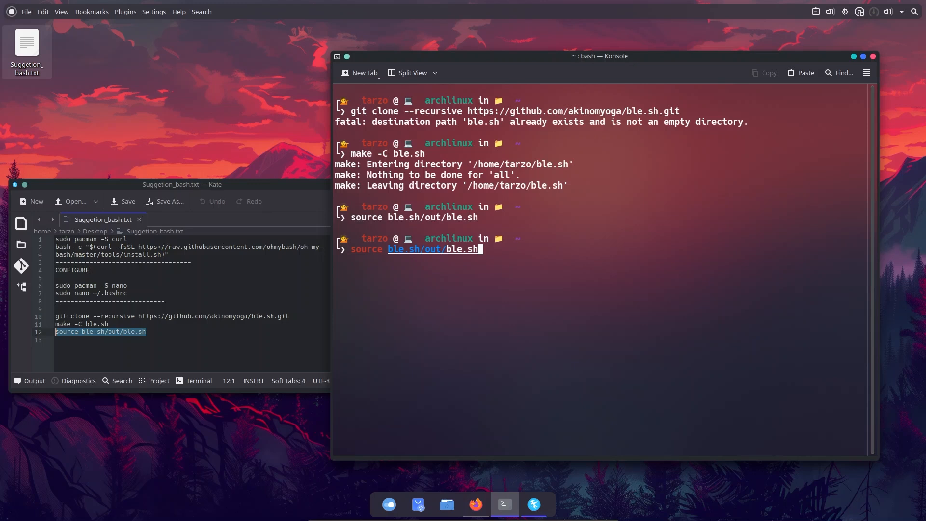
- Edit ~/.bashrc in nano, paste source ble.sh/out/ble.sh under OSH_THEME, save and exit
text(sudo nano ~/.bashrc)
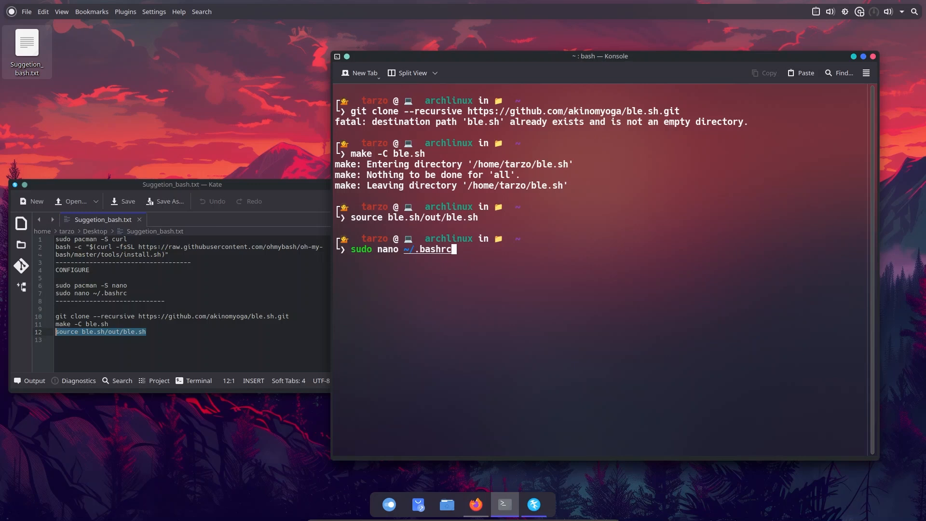
key(Return)
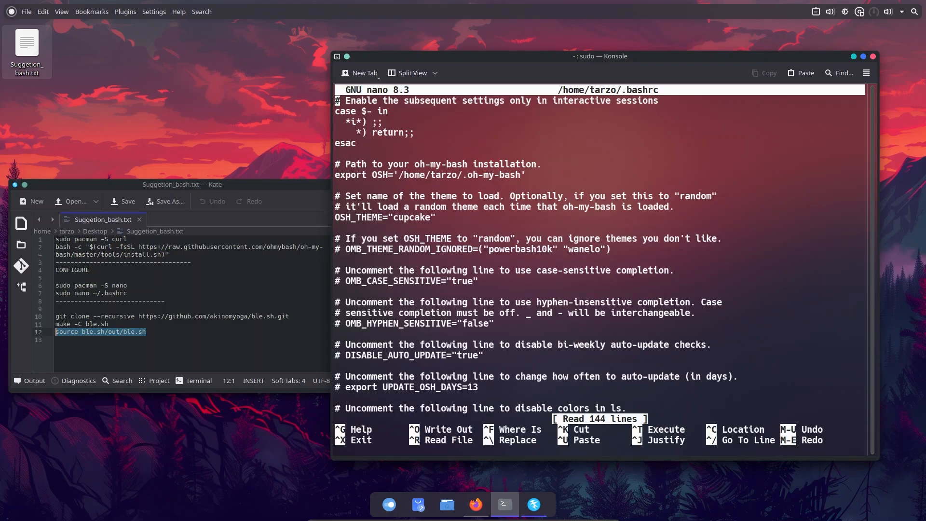
right_click(121, 337)
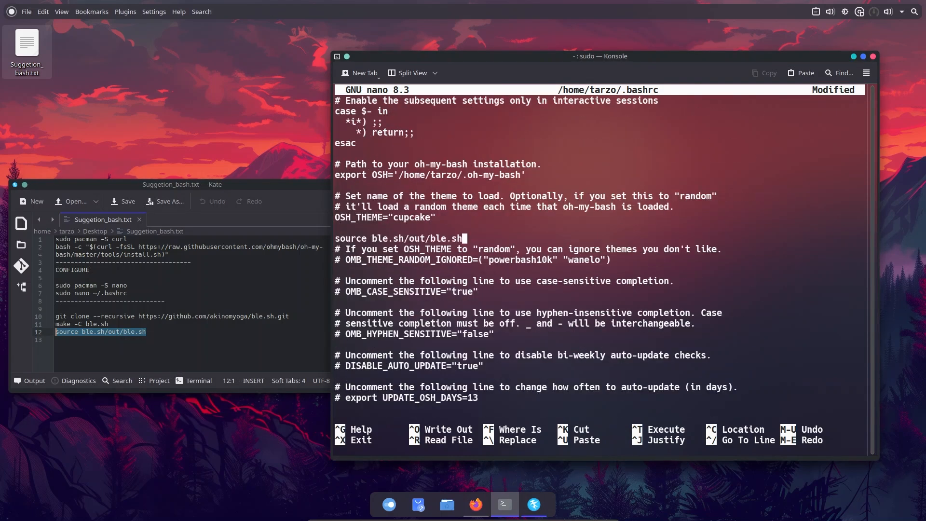
key(ctrl+o)
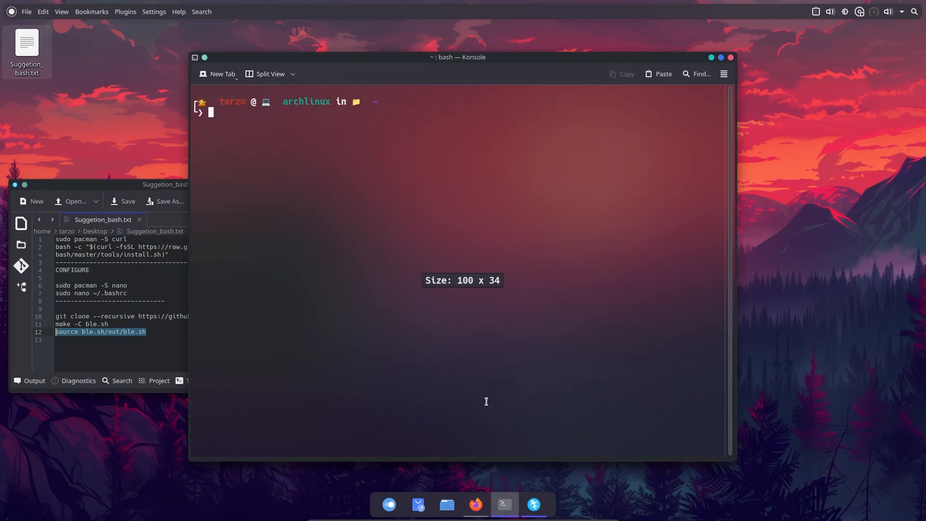
text(sudo nano ~/.bashrc)
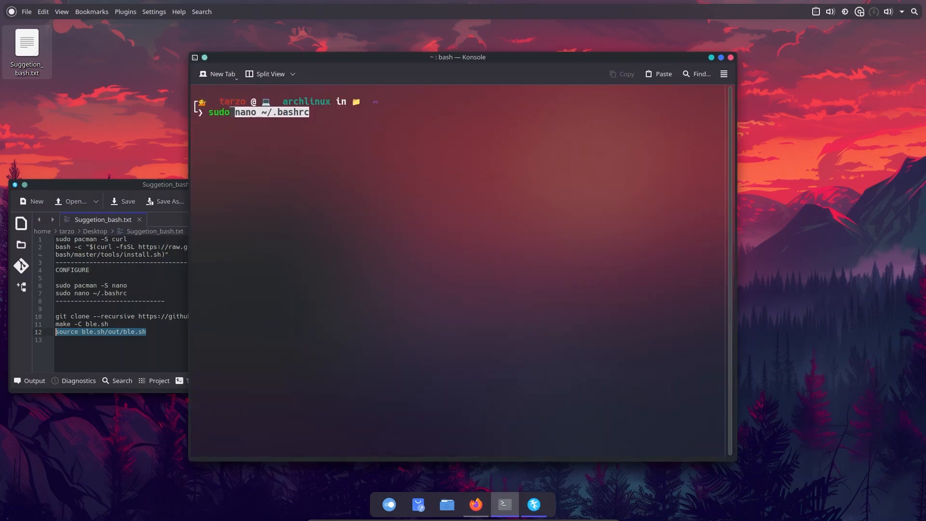